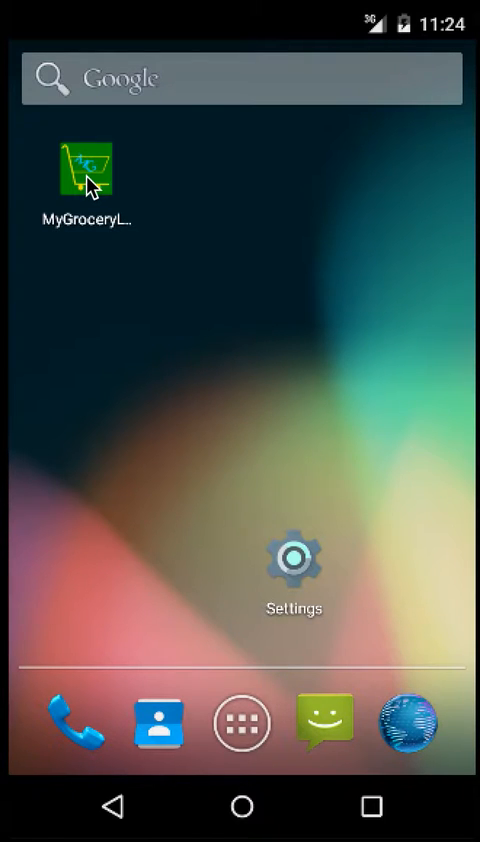
Step: Launch MyGroceryList from the home screen to reach its empty Grocery Lists screen
left_click(84, 170)
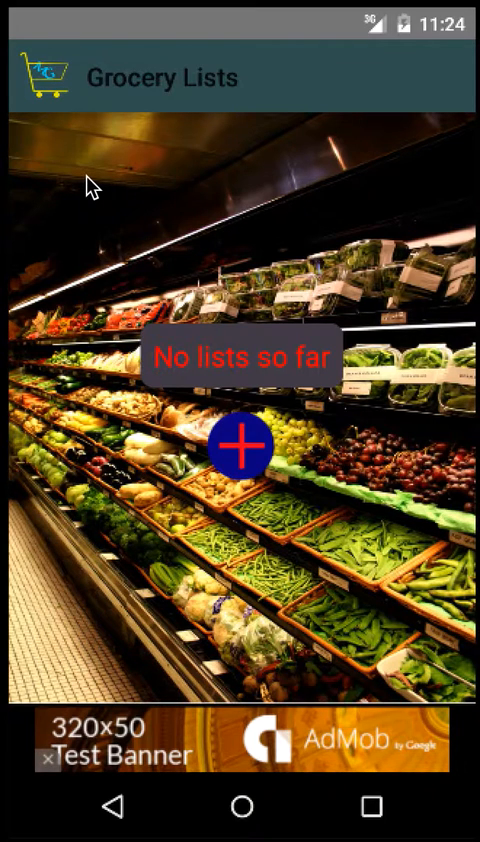
mouse_move(56, 96)
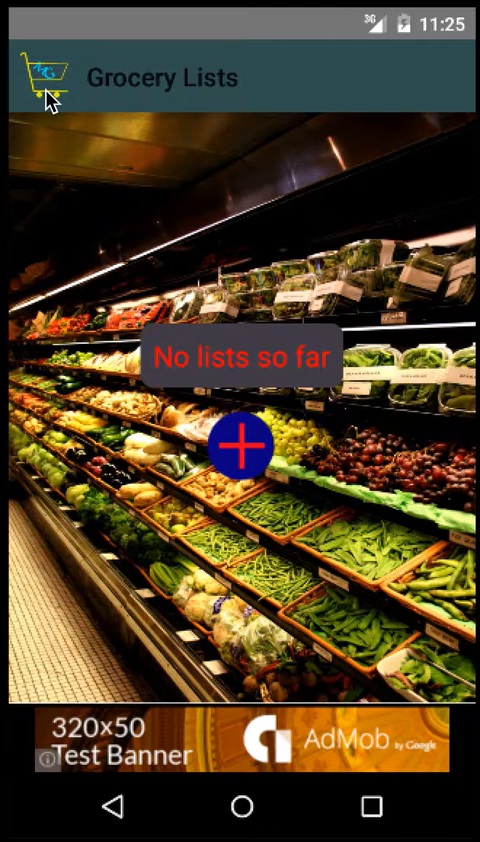
Step: Show the Master List of all 122 items from the drawer and browse its categories
left_click(40, 76)
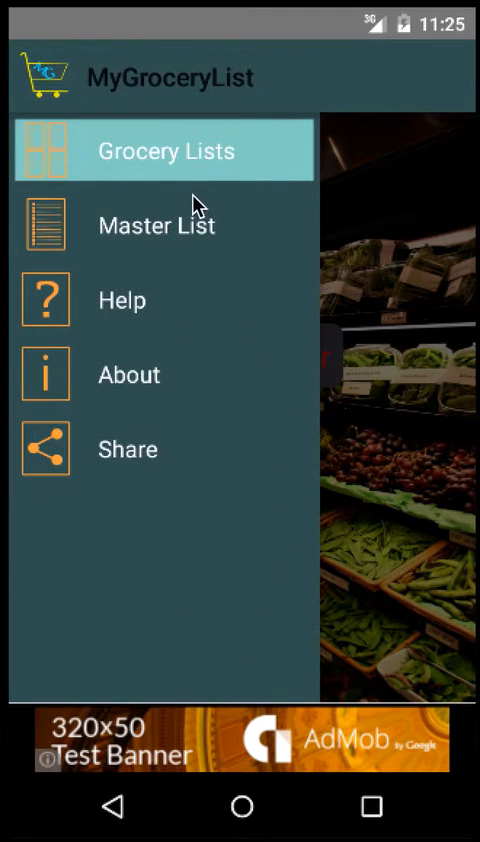
mouse_move(150, 408)
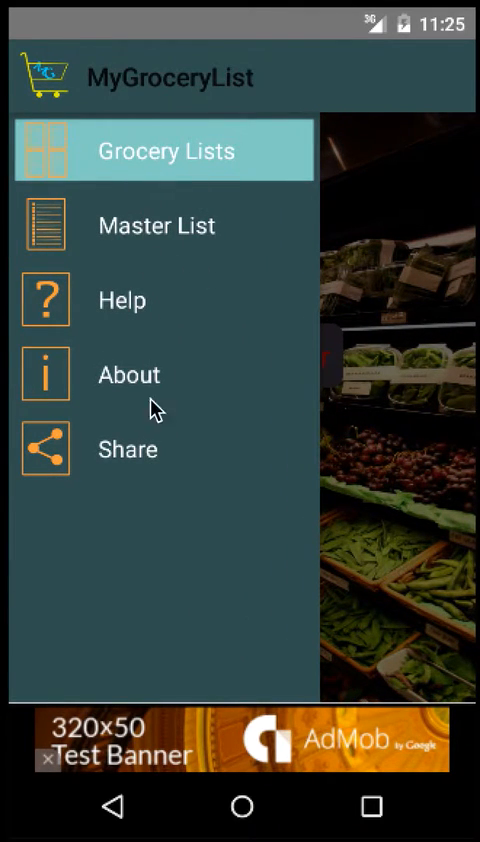
mouse_move(162, 256)
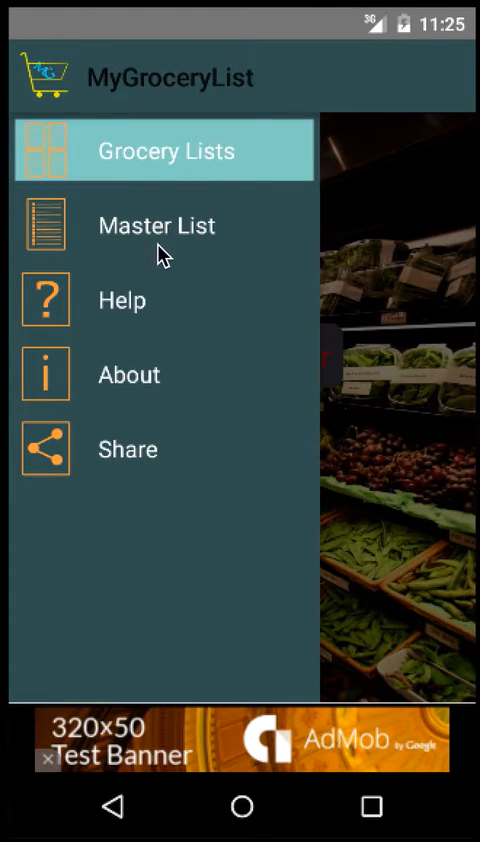
left_click(156, 224)
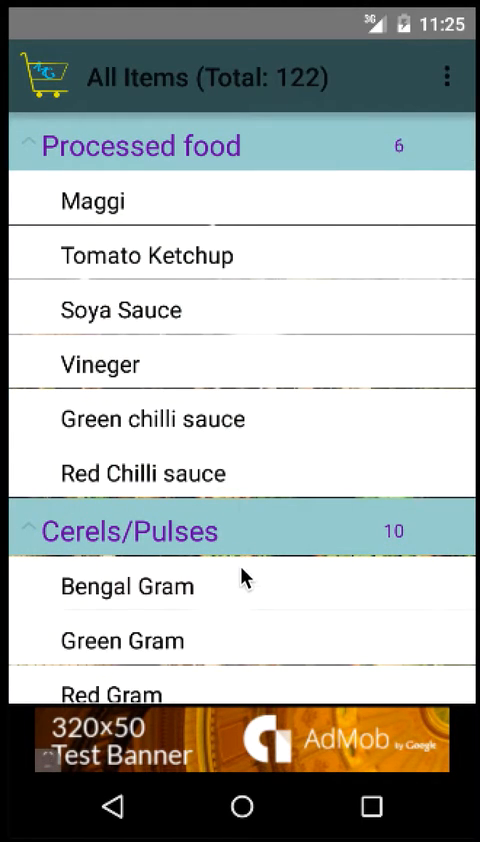
scroll("down", 3)
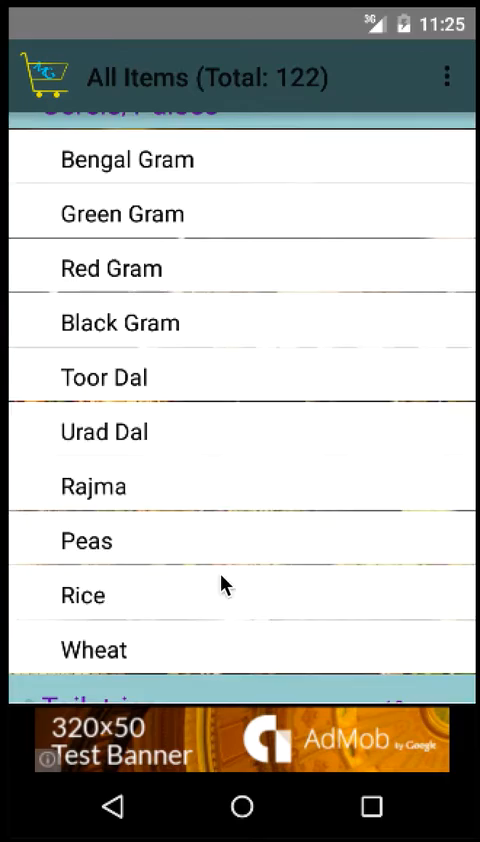
scroll("down", 3)
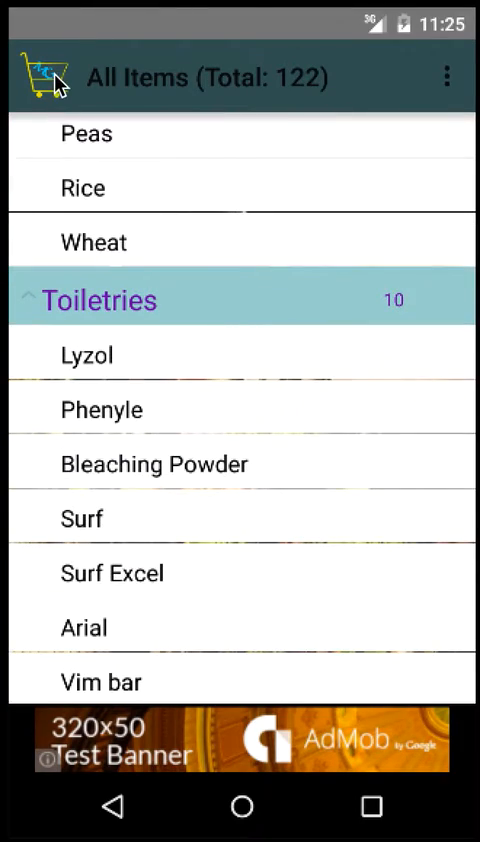
Step: Read the Getting started help topic, then return to the Grocery Lists screen via the drawer
left_click(42, 76)
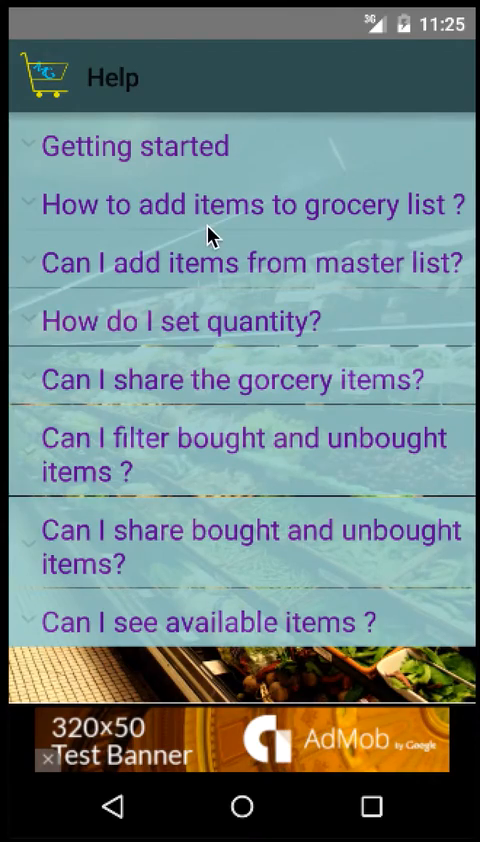
left_click(134, 144)
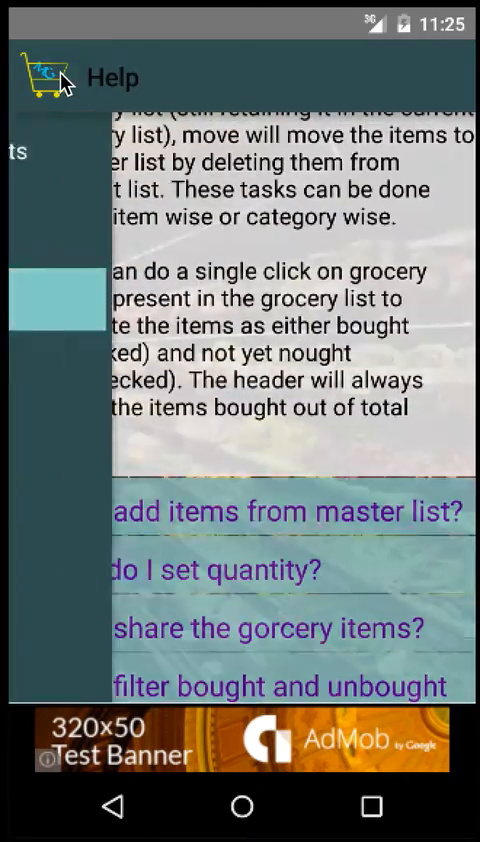
left_click(44, 76)
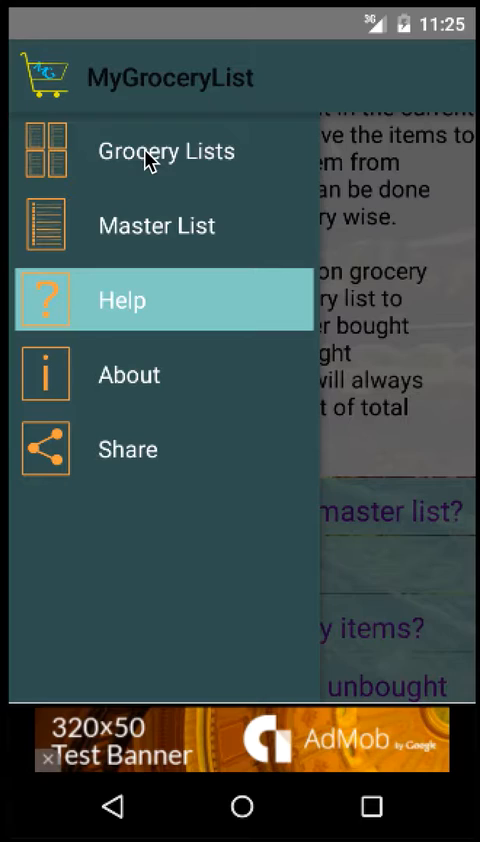
left_click(166, 152)
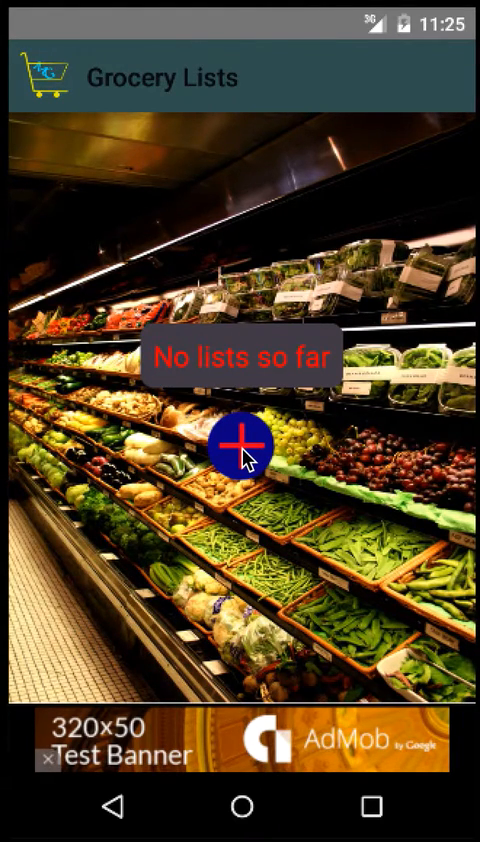
Step: Create a new grocery list named SampleList and confirm it
left_click(238, 444)
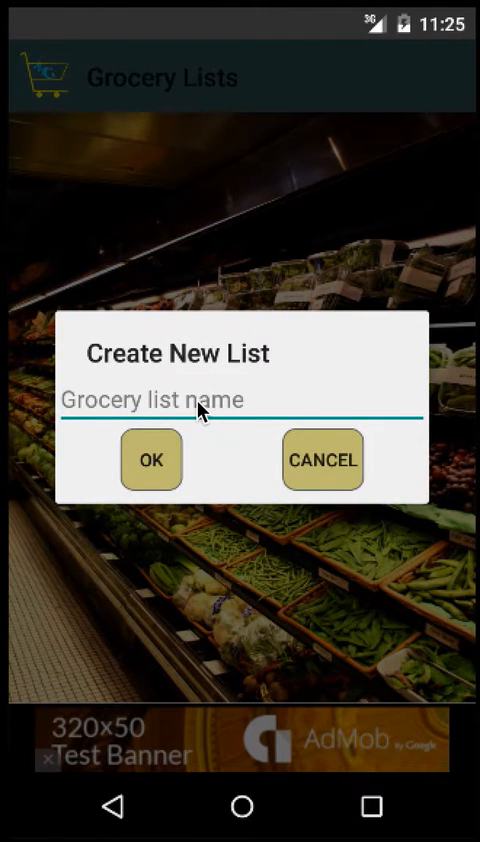
type("Sample")
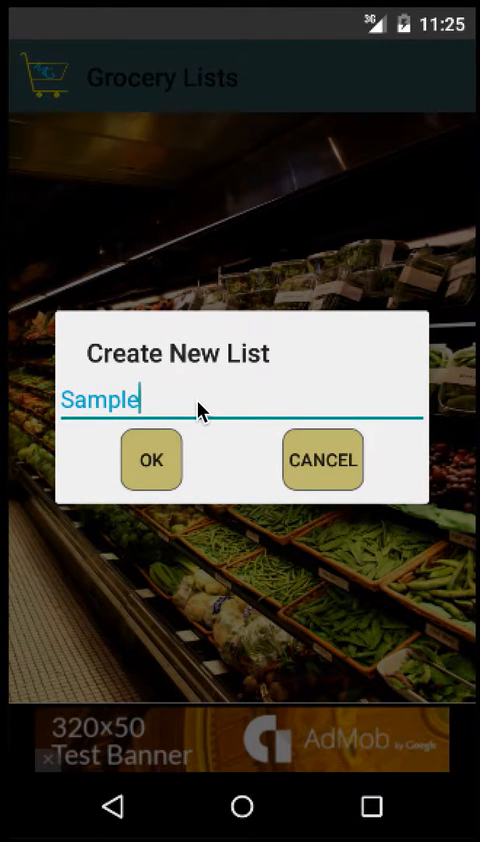
type("List")
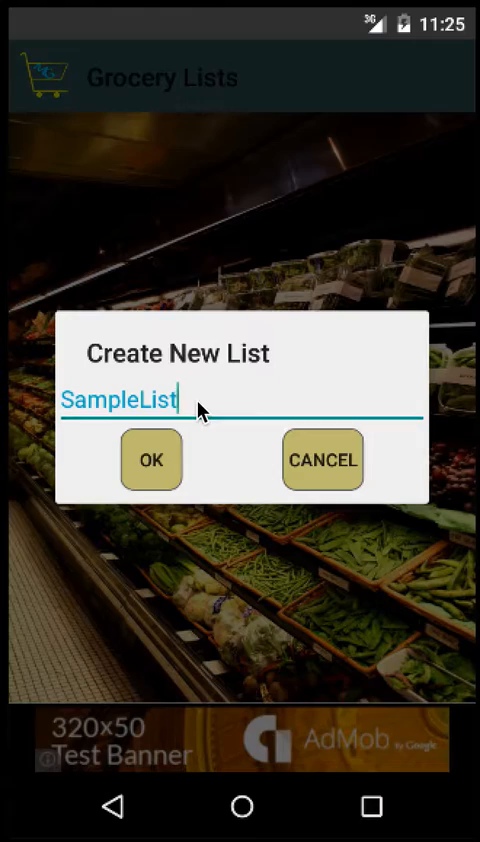
left_click(150, 460)
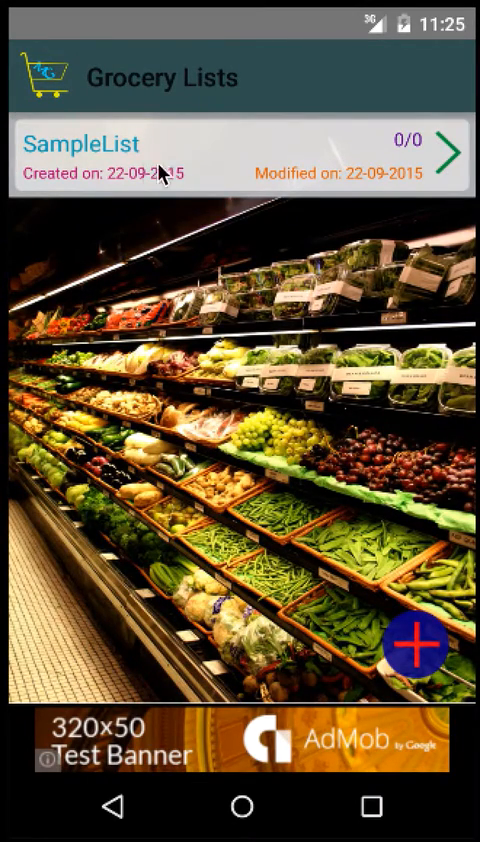
mouse_move(50, 196)
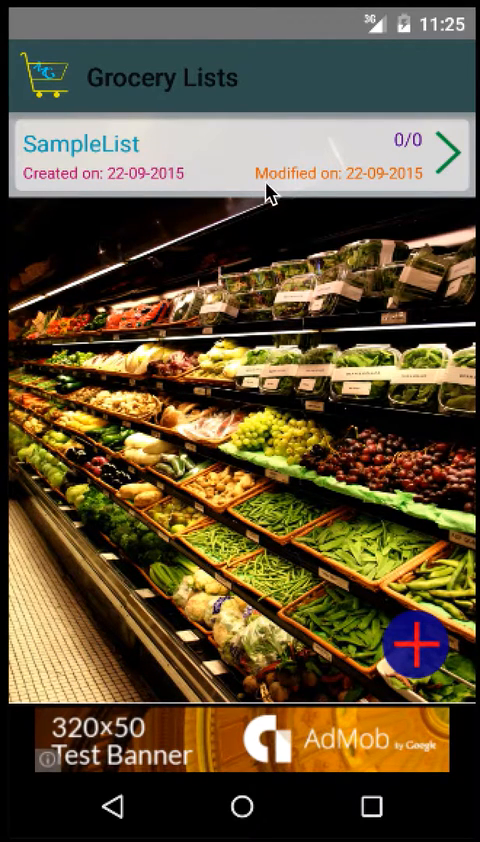
mouse_move(410, 200)
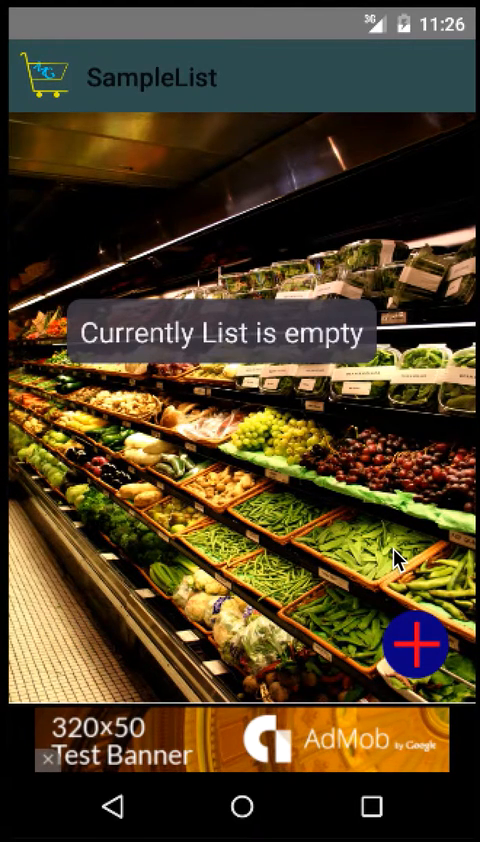
Step: Start a new SampleList item and choose Apple from the suggestions, auto-filling Fruits and KG
left_click(420, 644)
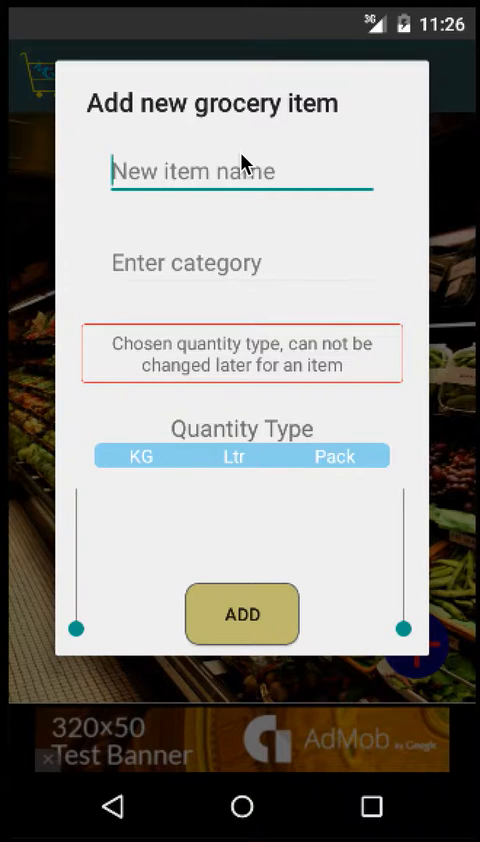
type("App")
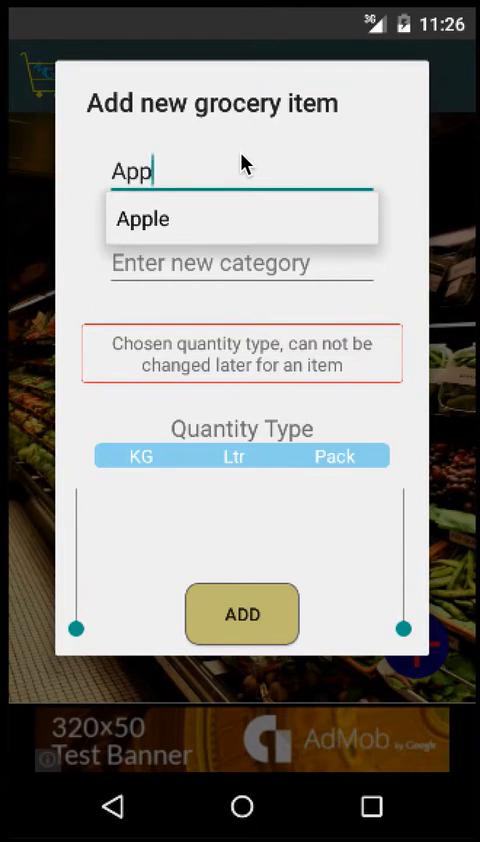
key("Backspace")
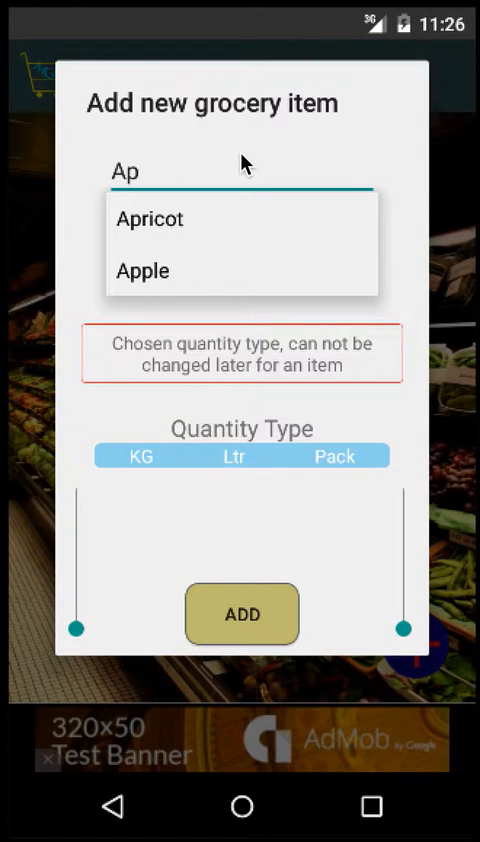
left_click(144, 270)
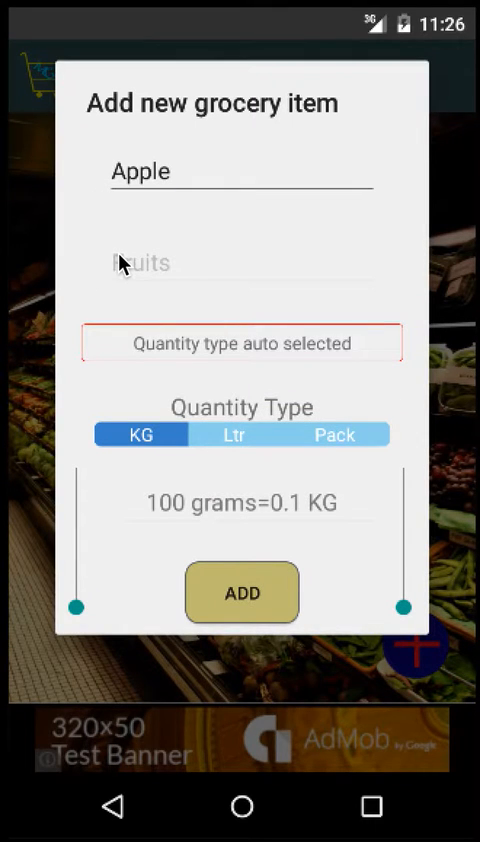
mouse_move(316, 424)
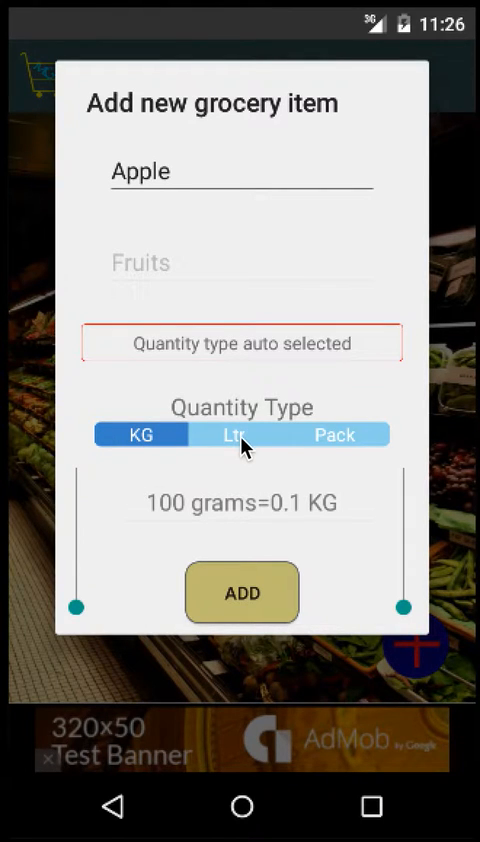
Step: Adjust the whole-kilo and fine KG sliders until Apple's quantity reads 2.5 KG
left_click_drag(78, 584, 78, 596)
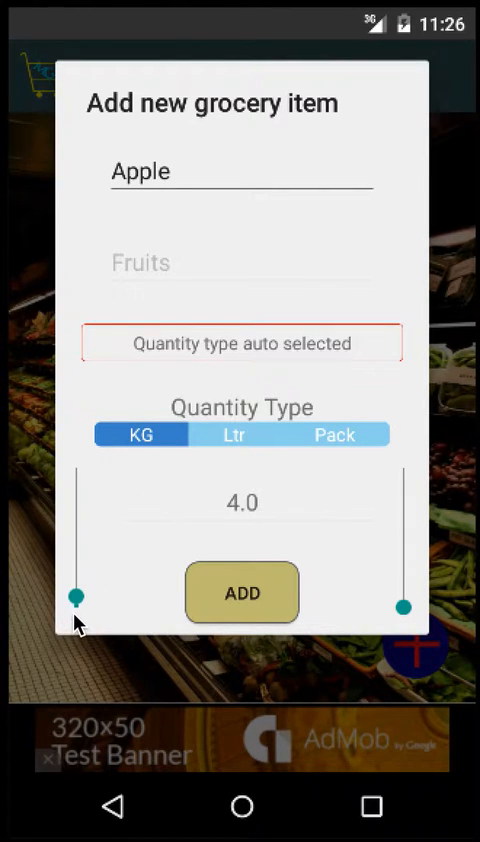
left_click_drag(72, 596, 76, 552)
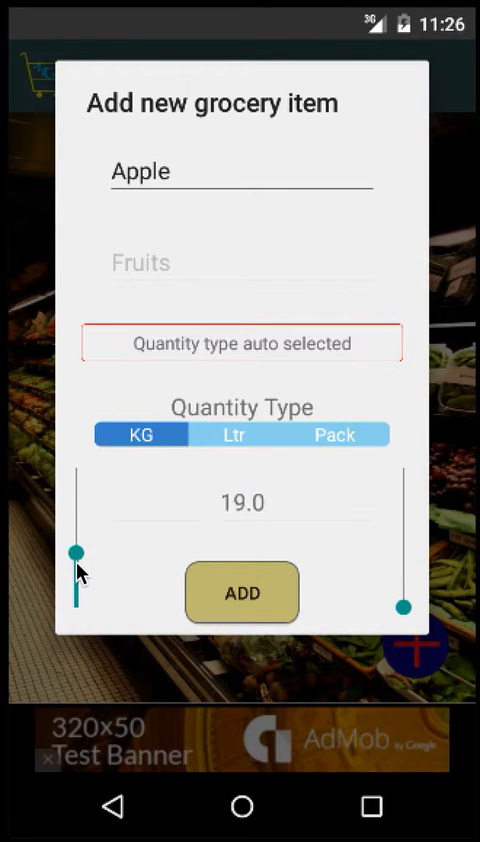
left_click_drag(76, 552, 76, 596)
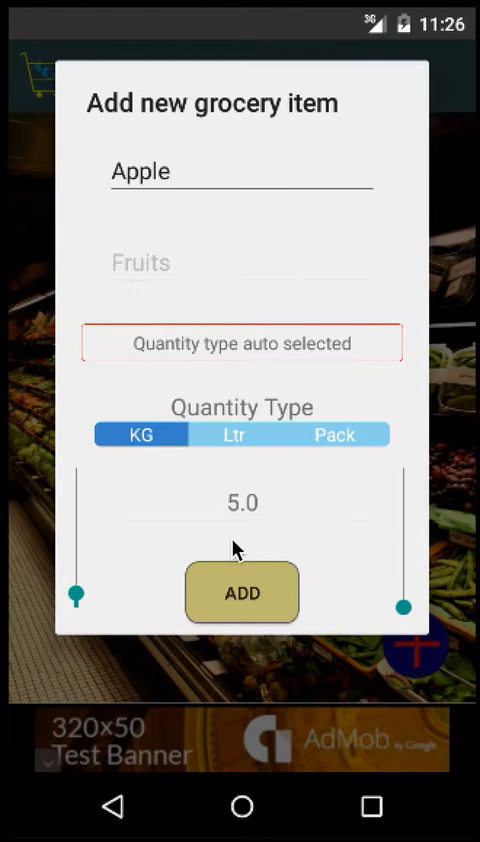
mouse_move(404, 616)
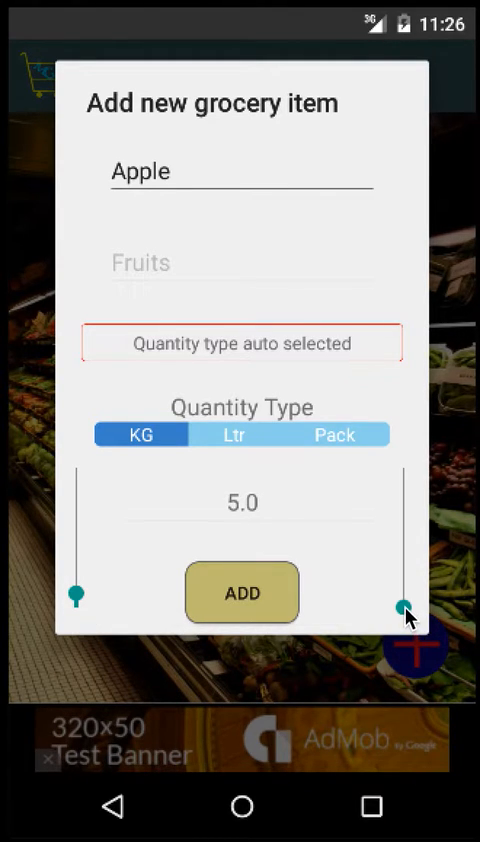
left_click_drag(404, 612, 404, 556)
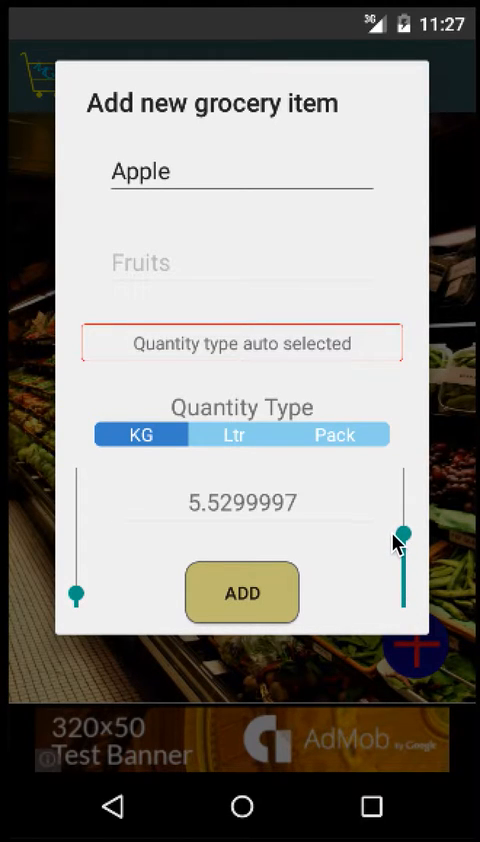
left_click_drag(404, 530, 404, 570)
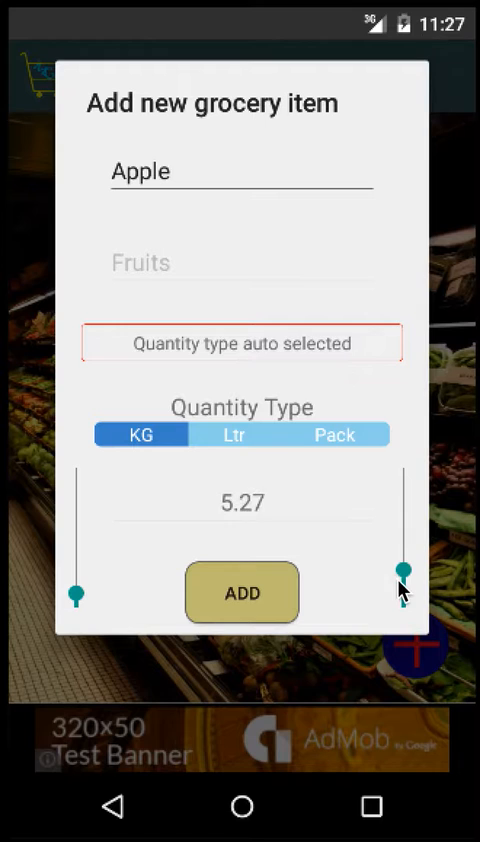
left_click_drag(402, 584, 402, 590)
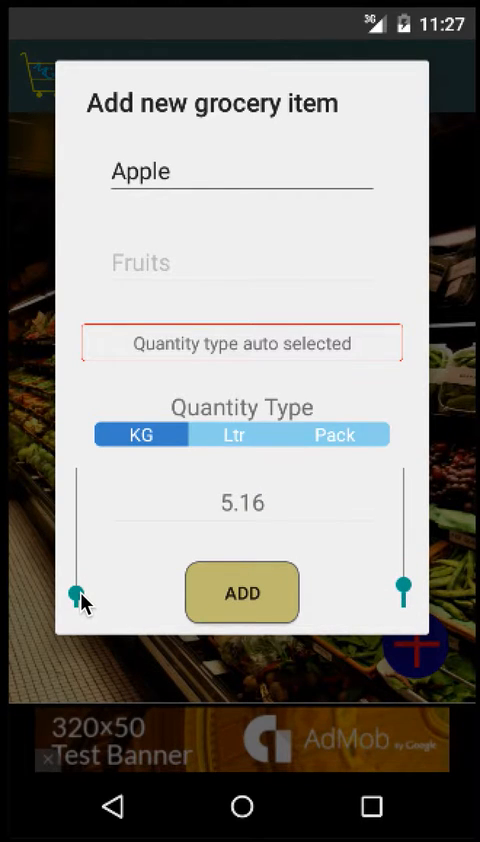
left_click_drag(74, 592, 74, 586)
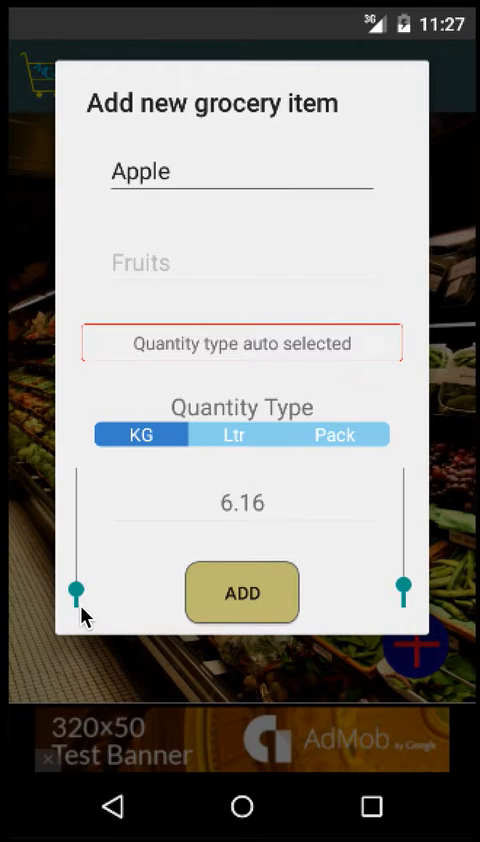
left_click_drag(72, 588, 72, 602)
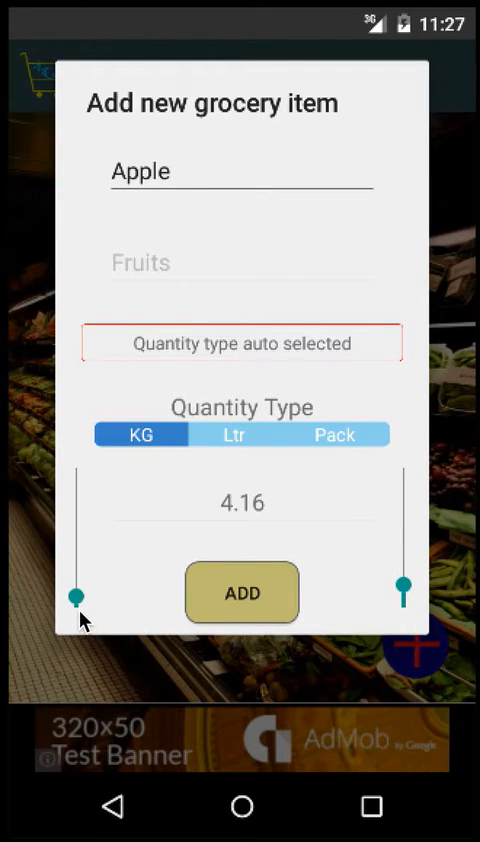
left_click_drag(74, 596, 74, 600)
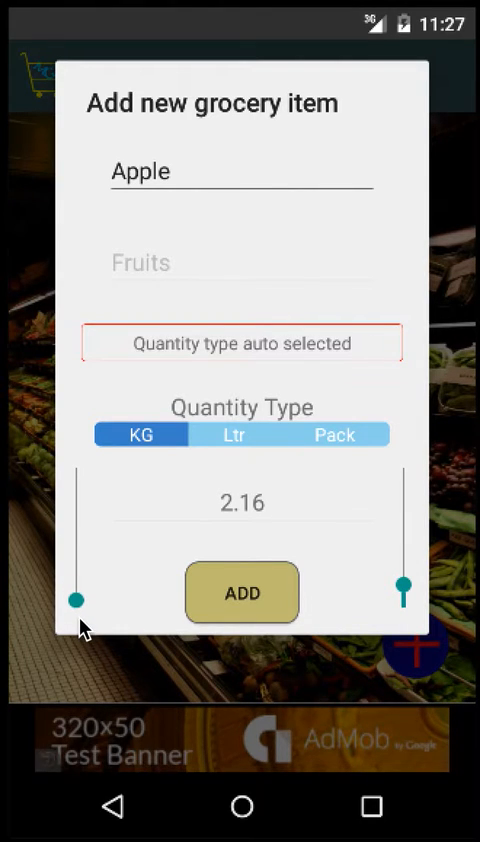
left_click_drag(400, 584, 402, 584)
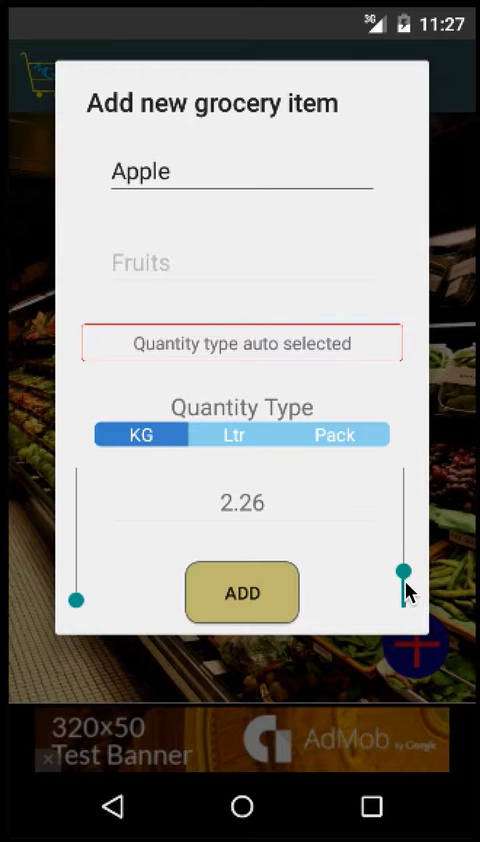
left_click_drag(402, 596, 402, 550)
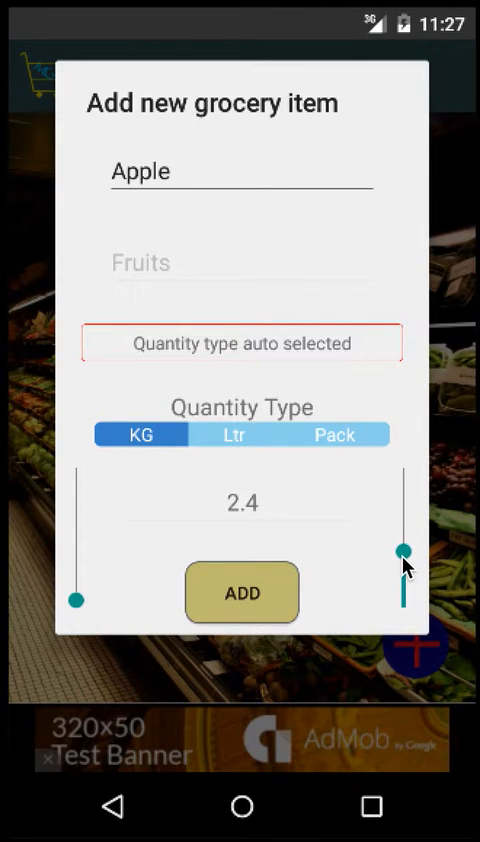
left_click_drag(402, 550, 402, 540)
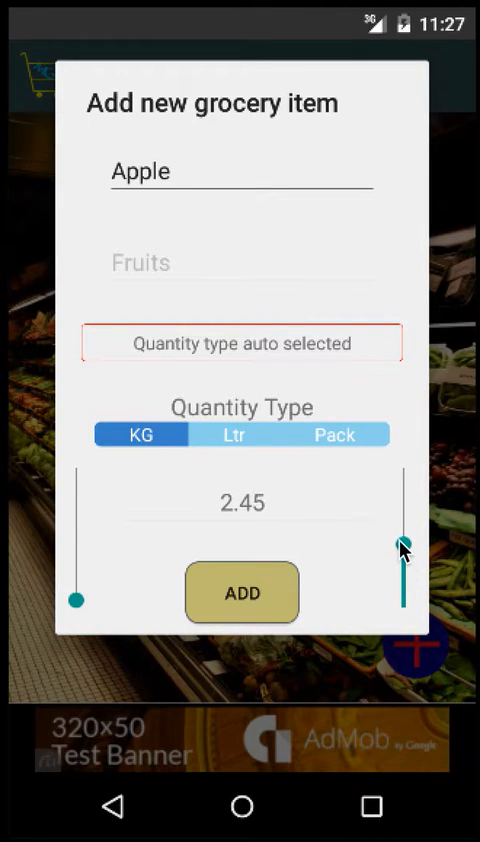
left_click_drag(404, 560, 404, 536)
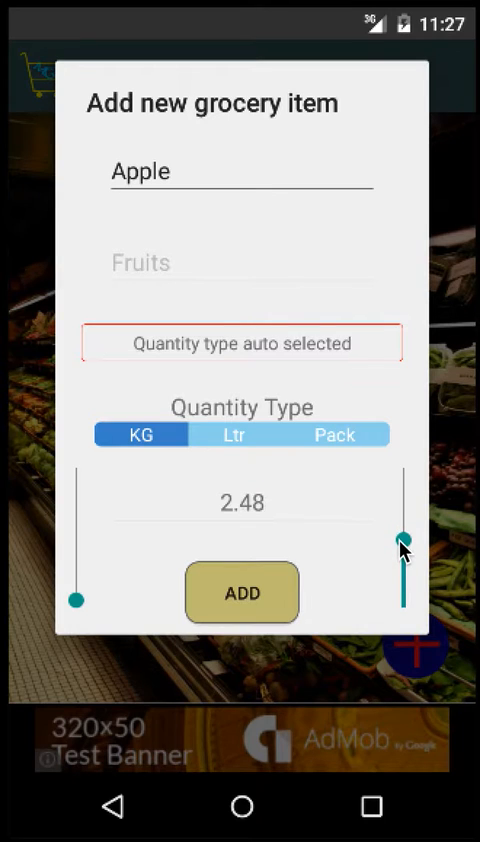
left_click_drag(404, 538, 404, 536)
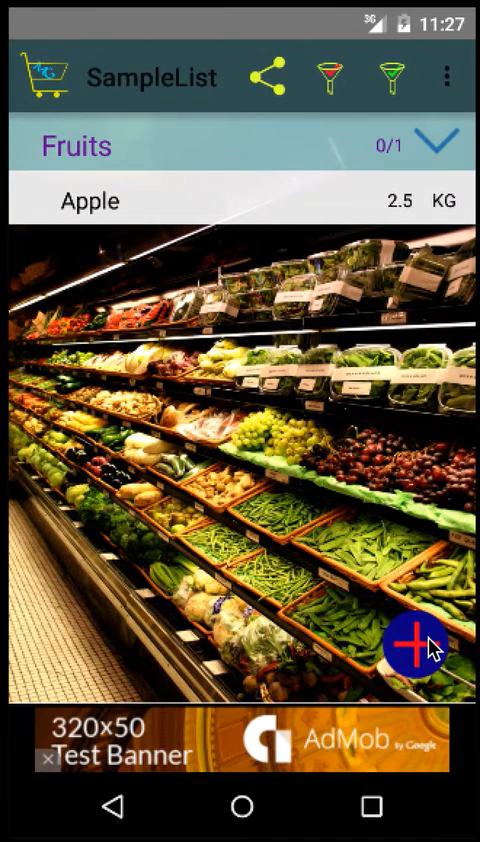
Step: Start a new item named Pepsi with a new category Cold Drinks
left_click(410, 644)
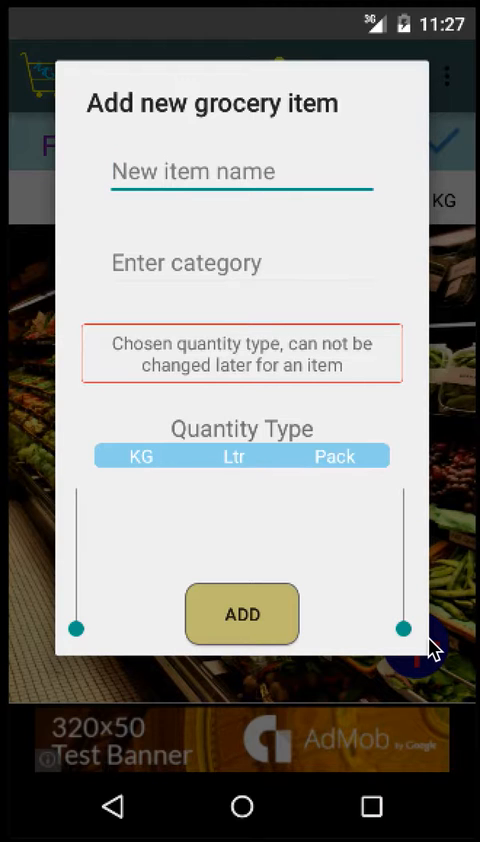
type("P")
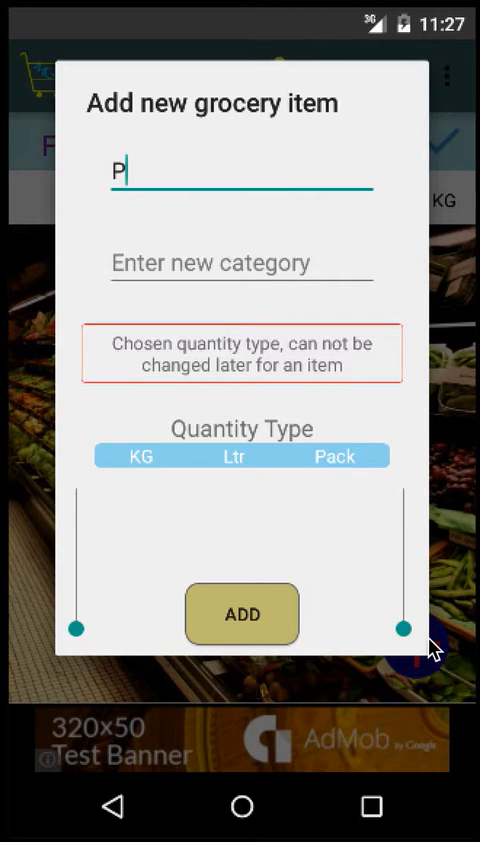
type("epsi")
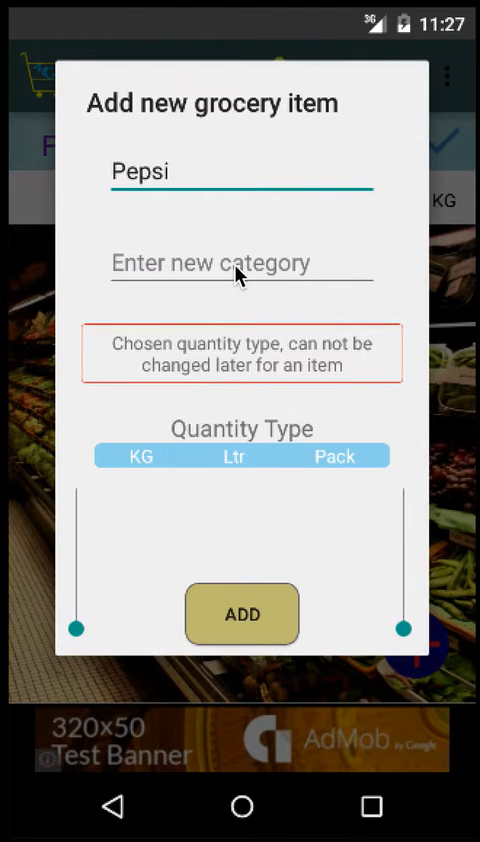
left_click(240, 264)
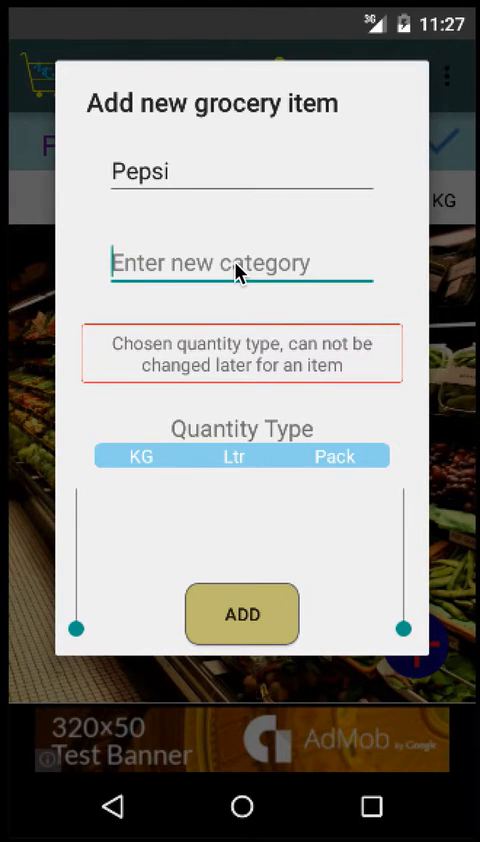
type("Cold")
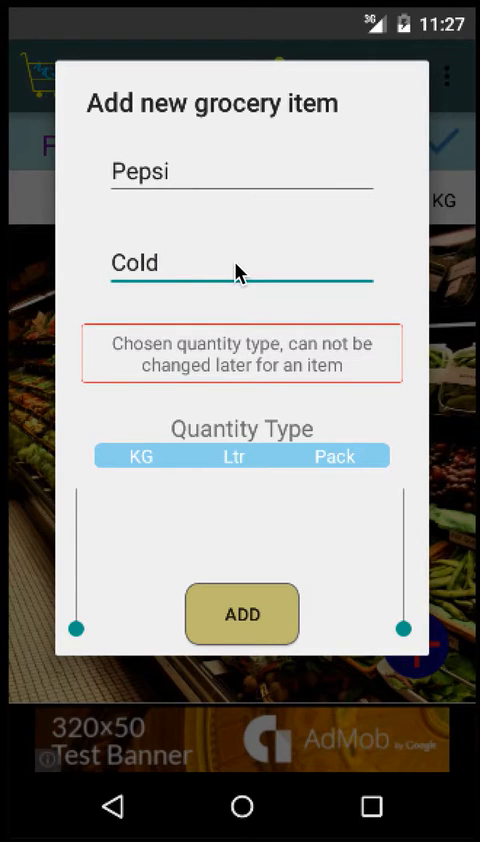
type("Drinks")
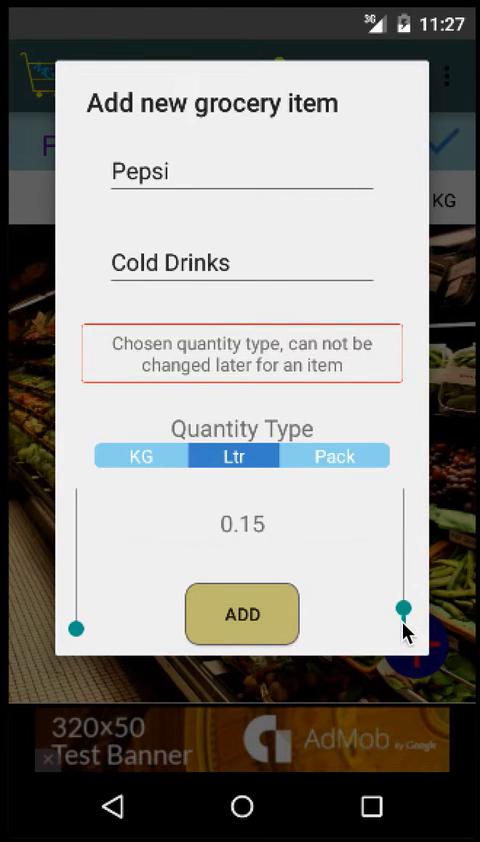
Step: Set Pepsi's quantity to 0.5 Ltr and add it to SampleList
left_click_drag(400, 608, 400, 556)
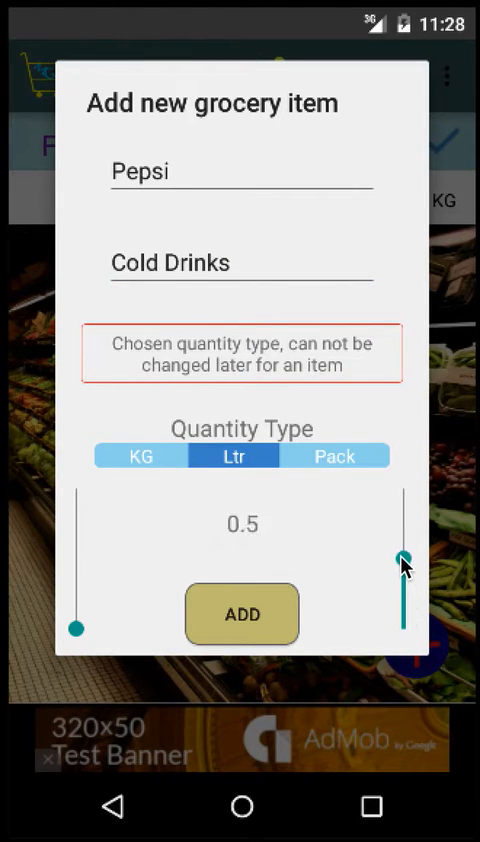
left_click_drag(402, 556, 404, 552)
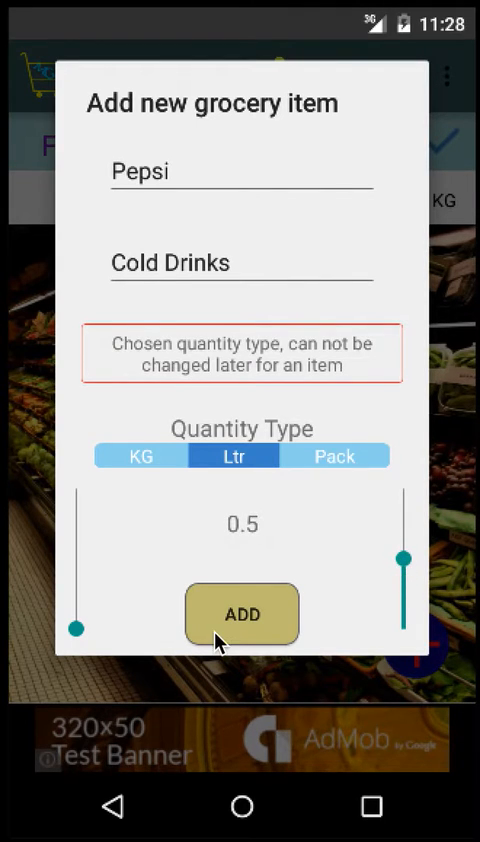
left_click(240, 614)
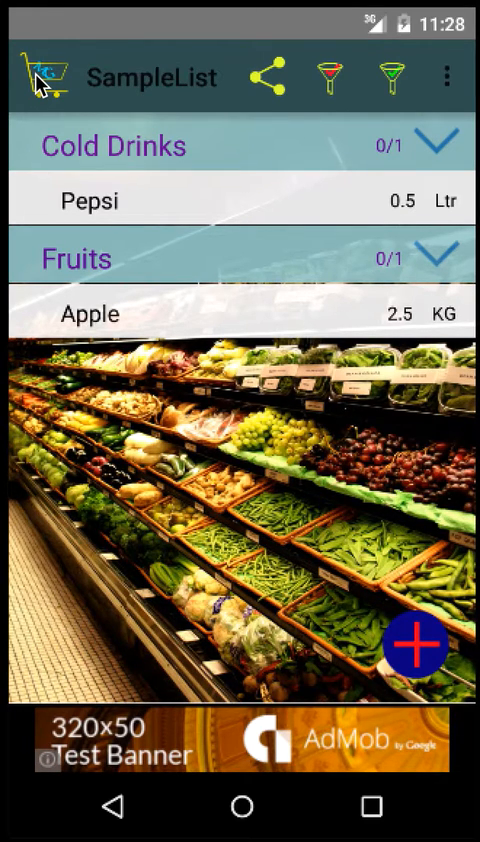
Step: Select Tomato Ketchup and Vinegar under Processed food in the All Items catalogue and start adding them to a list
left_click(40, 76)
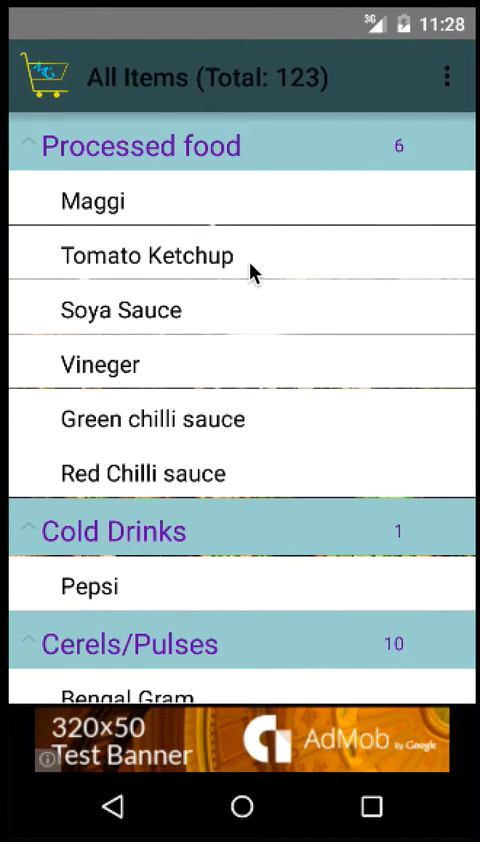
left_click(148, 256)
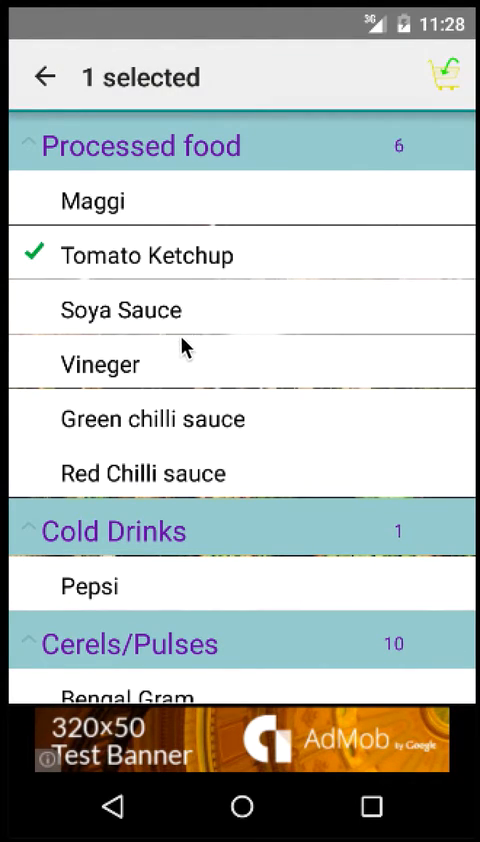
left_click(100, 364)
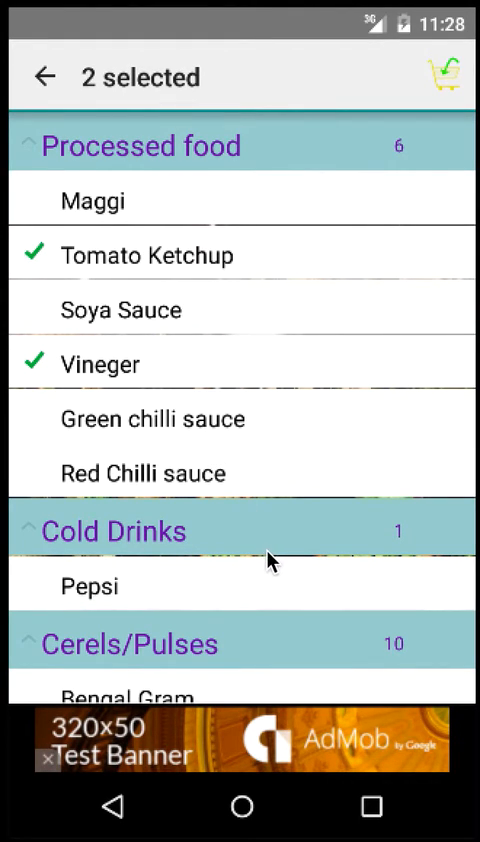
scroll("down", 3)
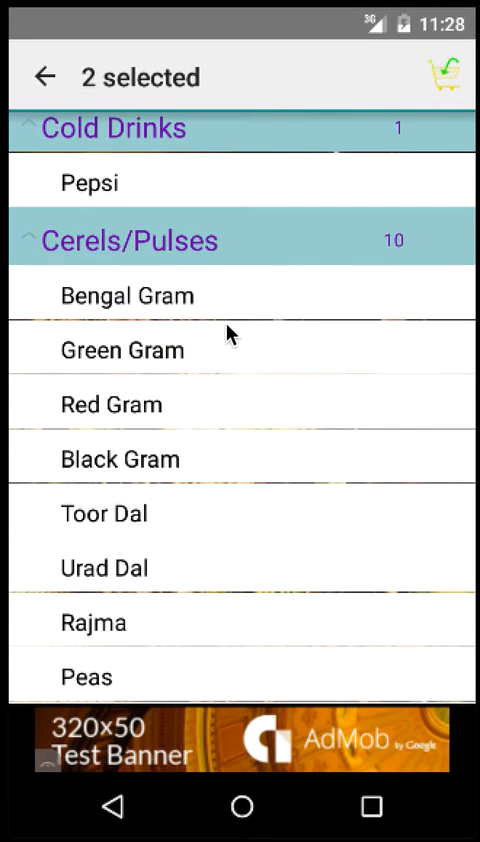
left_click(120, 294)
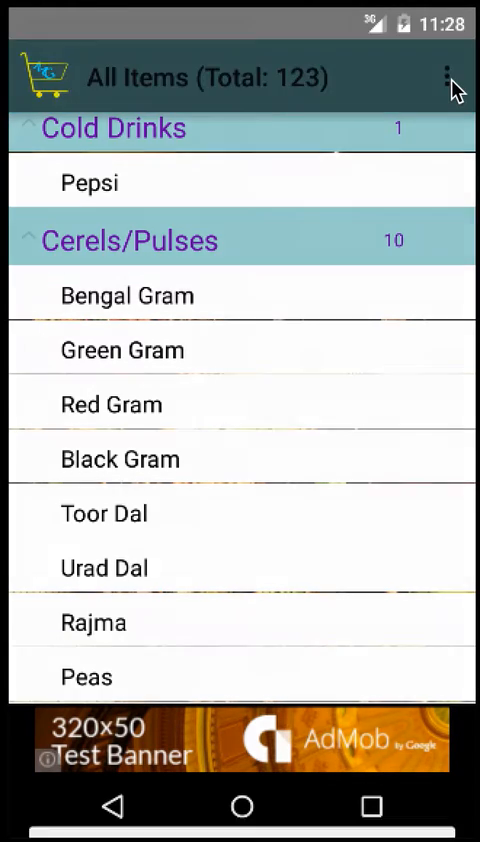
left_click(448, 76)
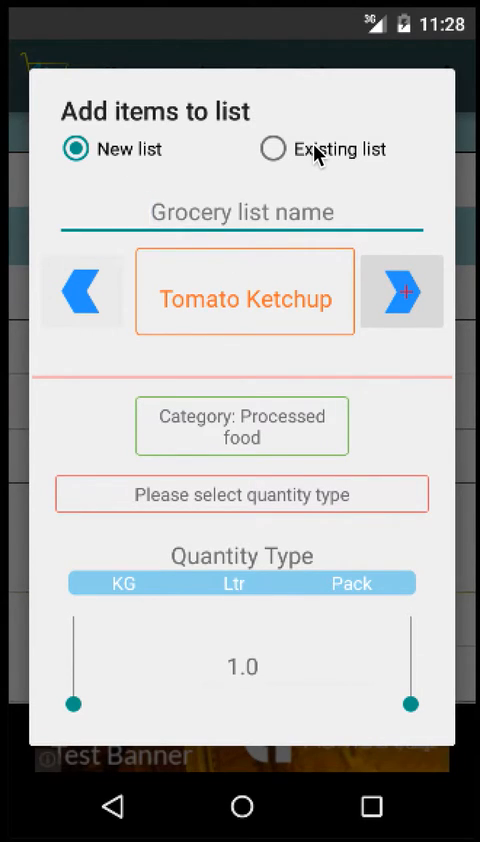
Step: Target the existing SampleList and set Tomato Ketchup's quantity type to Pack at 1.0
left_click(268, 148)
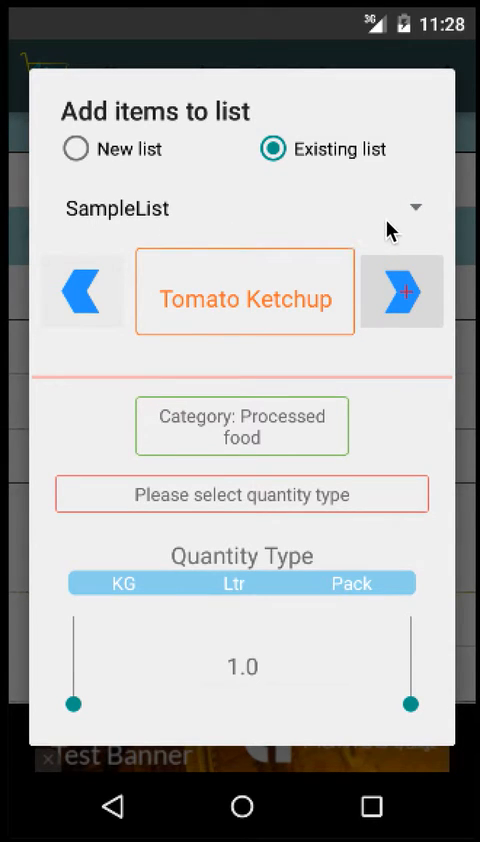
mouse_move(156, 280)
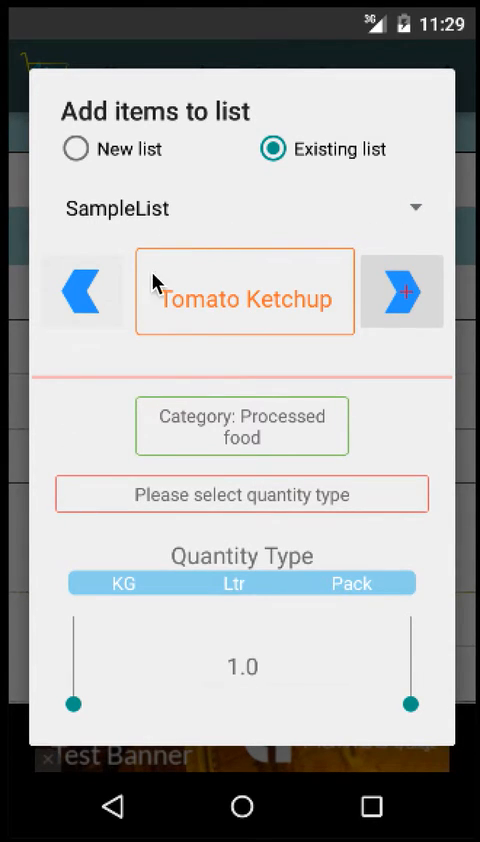
mouse_move(200, 550)
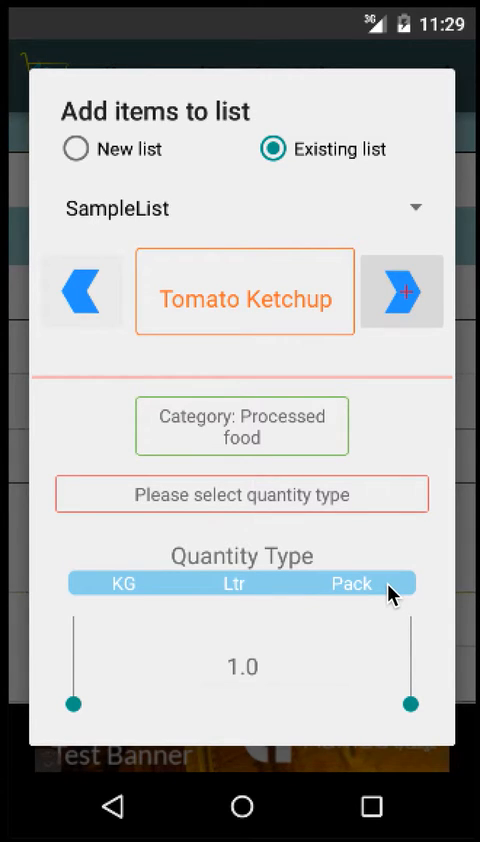
left_click(352, 584)
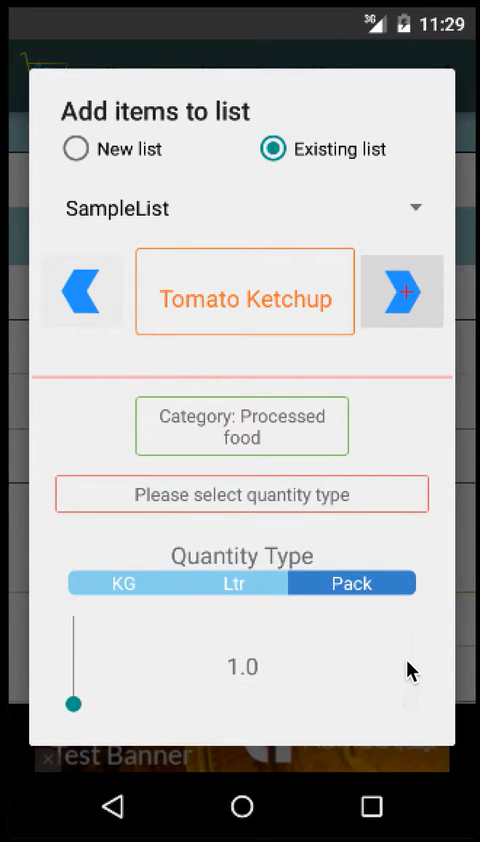
mouse_move(130, 722)
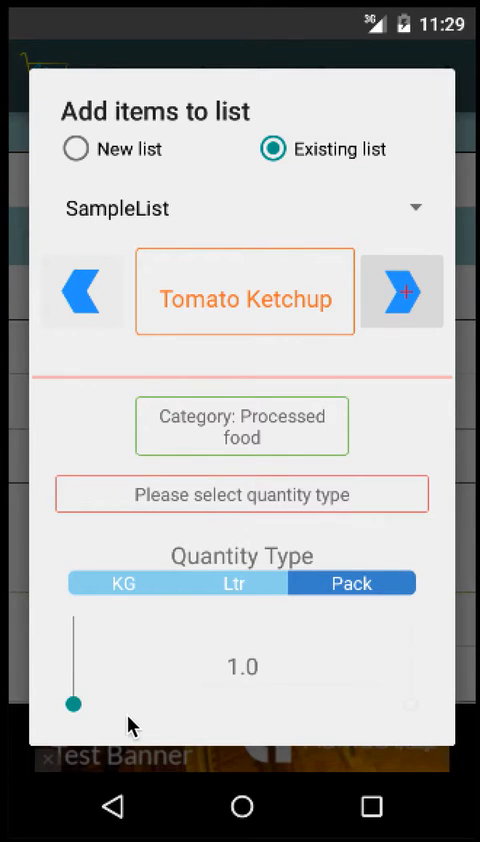
mouse_move(144, 656)
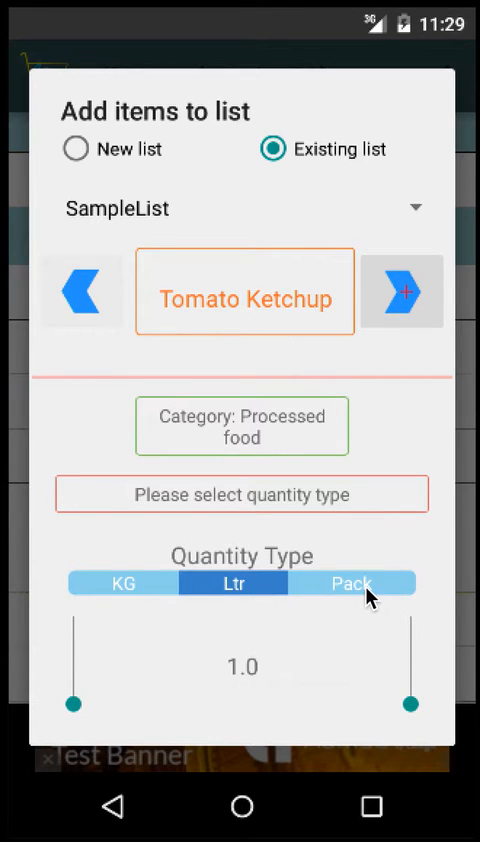
left_click(348, 584)
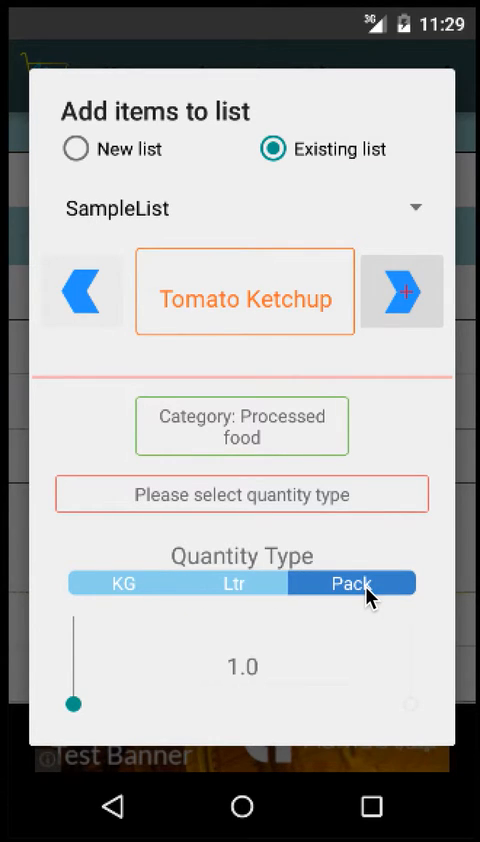
mouse_move(222, 766)
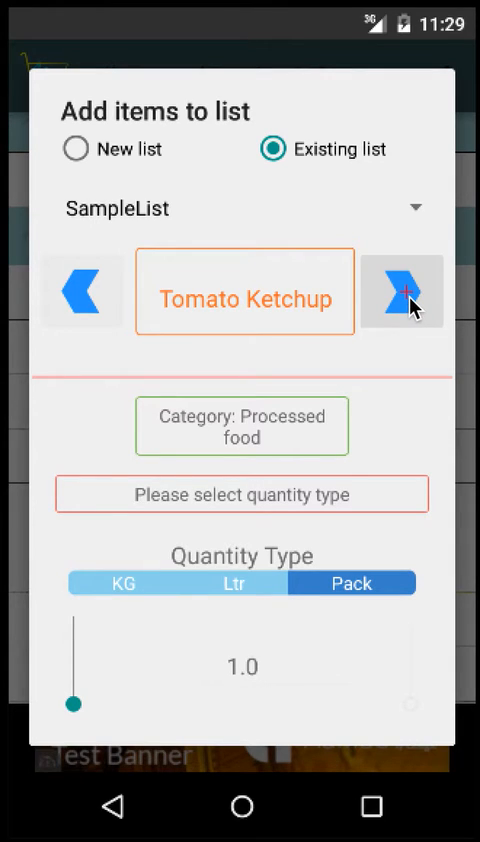
Step: Save Tomato Ketchup, then give Vineger the Ltr type at 0.51 and save it
left_click(402, 292)
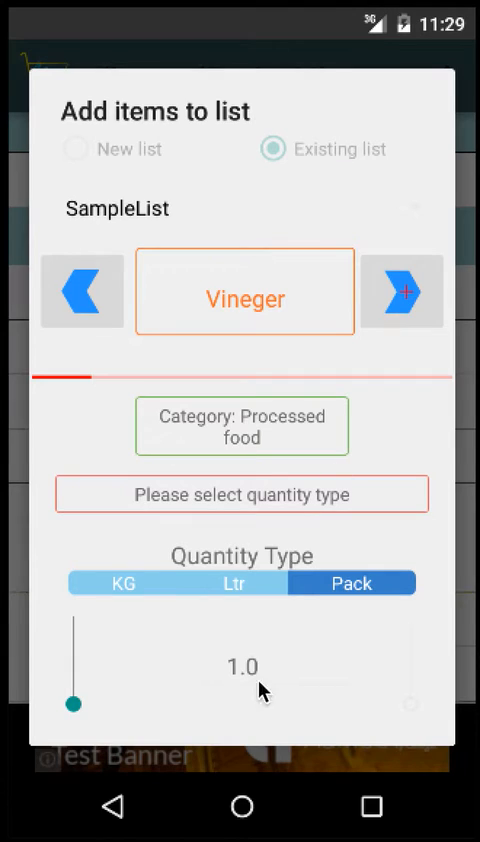
left_click(228, 582)
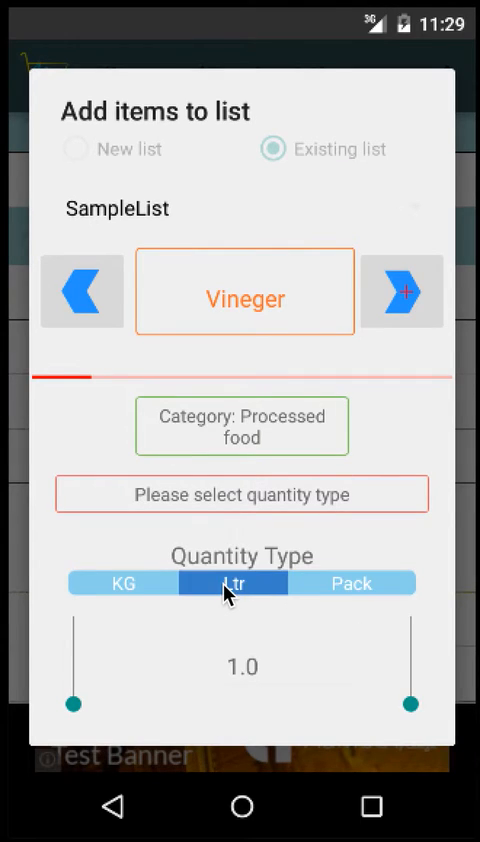
left_click_drag(408, 704, 408, 690)
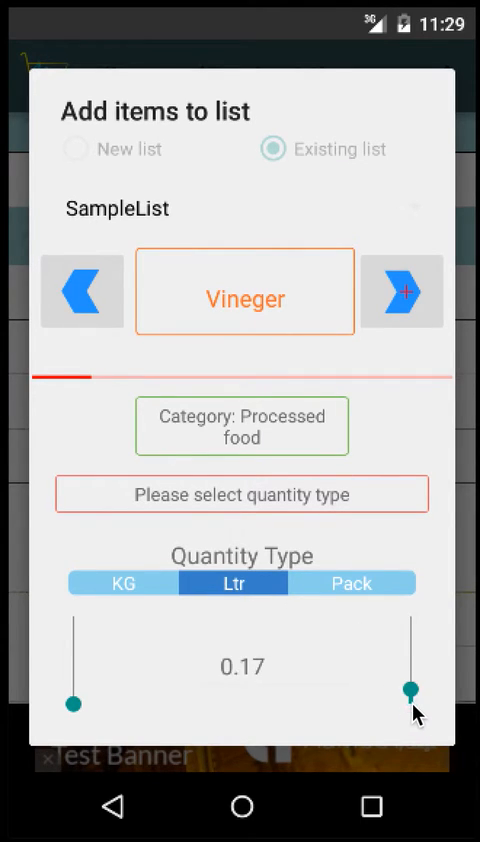
left_click_drag(408, 690, 408, 664)
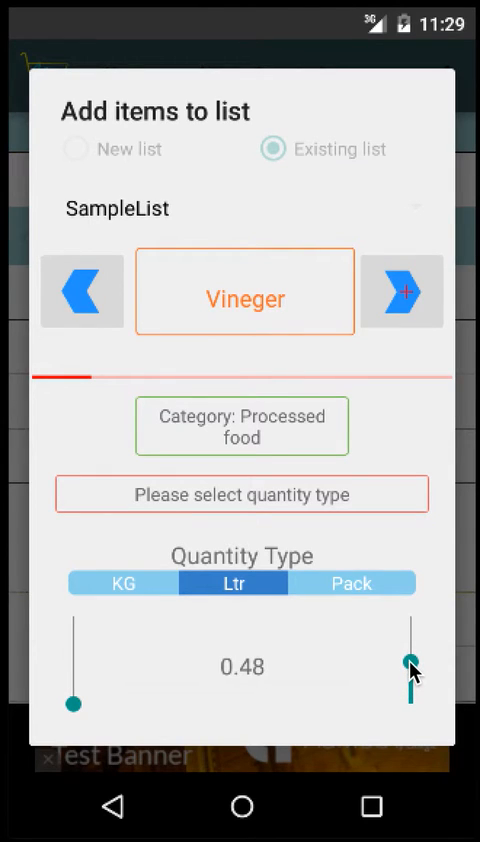
left_click_drag(410, 664, 410, 662)
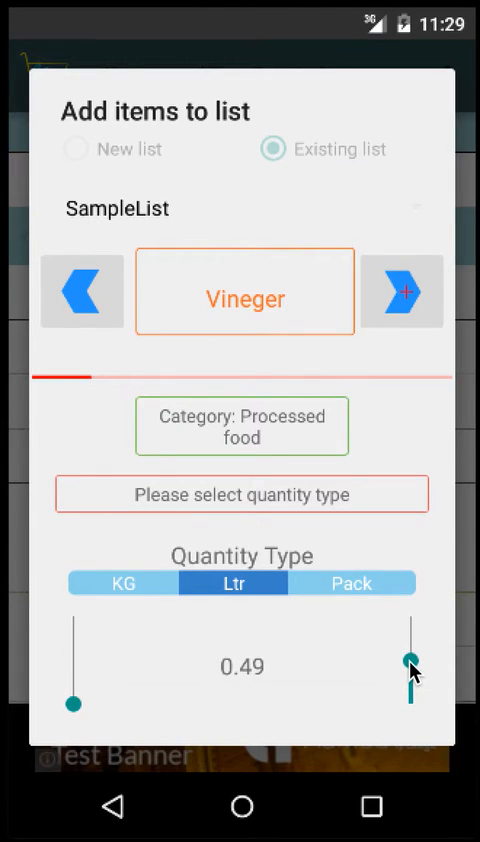
left_click_drag(408, 664, 410, 668)
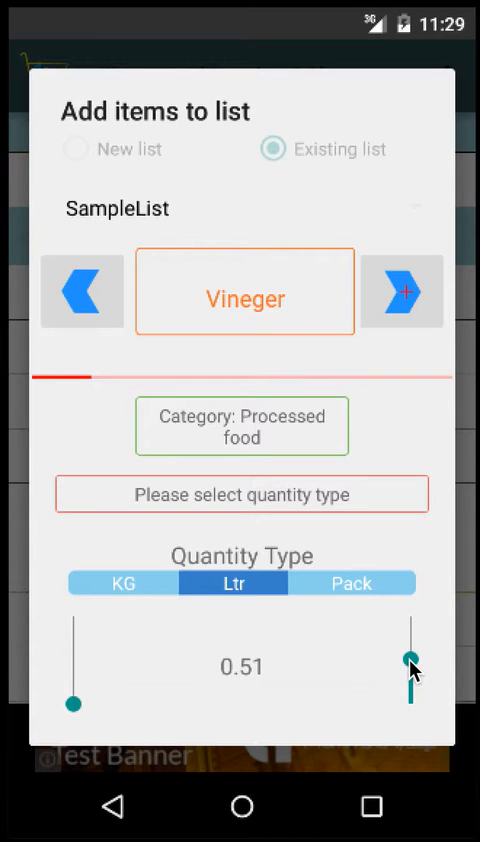
left_click(402, 302)
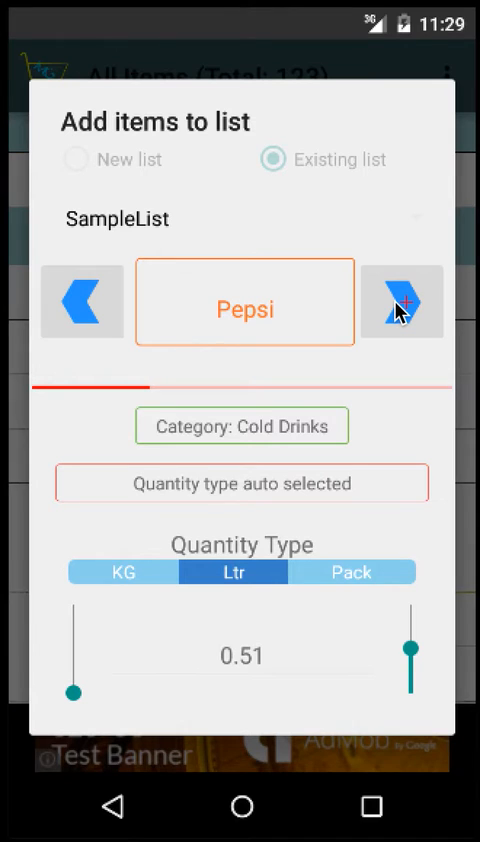
Step: Skip Pepsi, then save Bengal Gram, Green Gram and Urad Dal at 0.51 KG
left_click(402, 302)
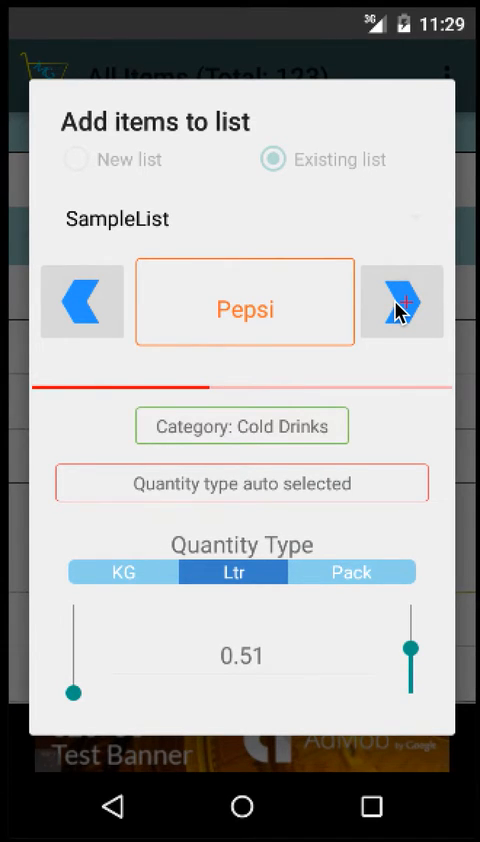
left_click(402, 302)
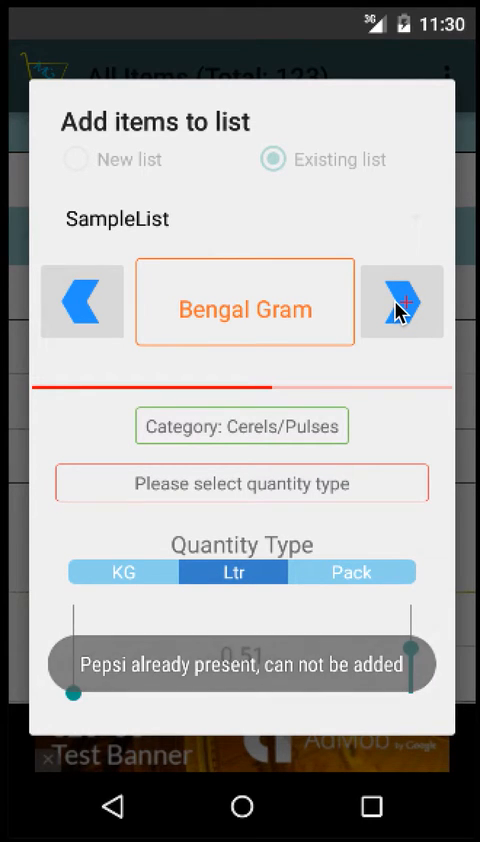
left_click(122, 572)
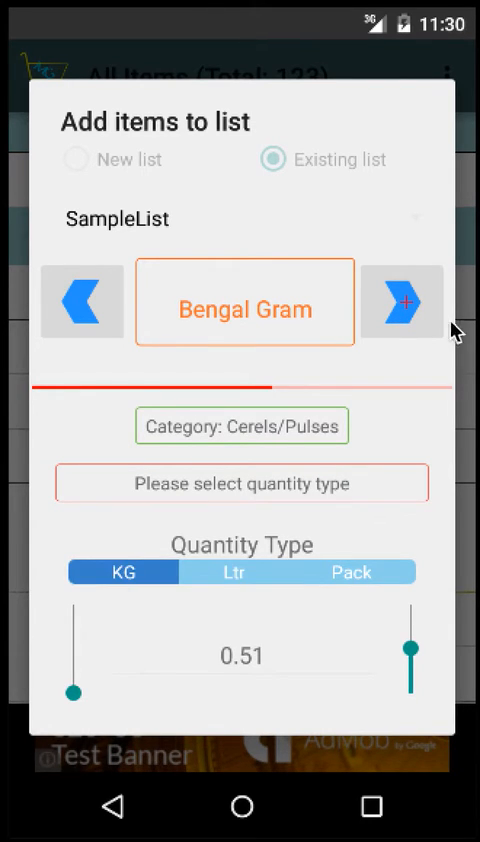
left_click(404, 302)
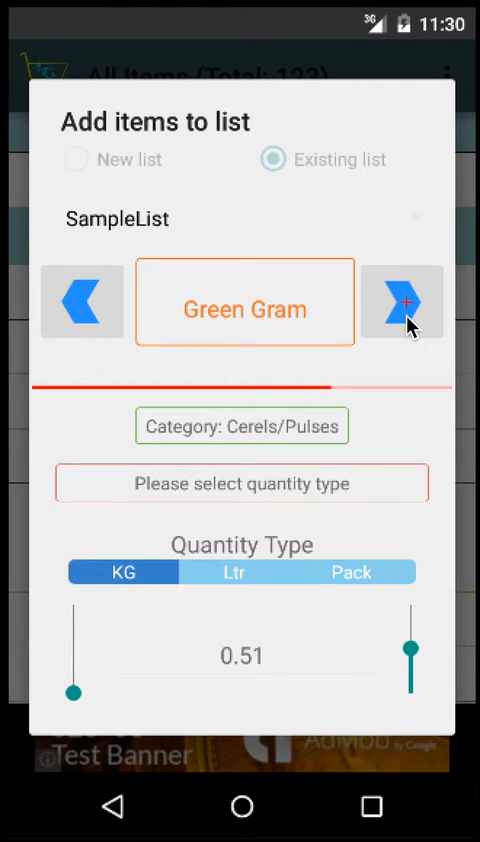
left_click(400, 302)
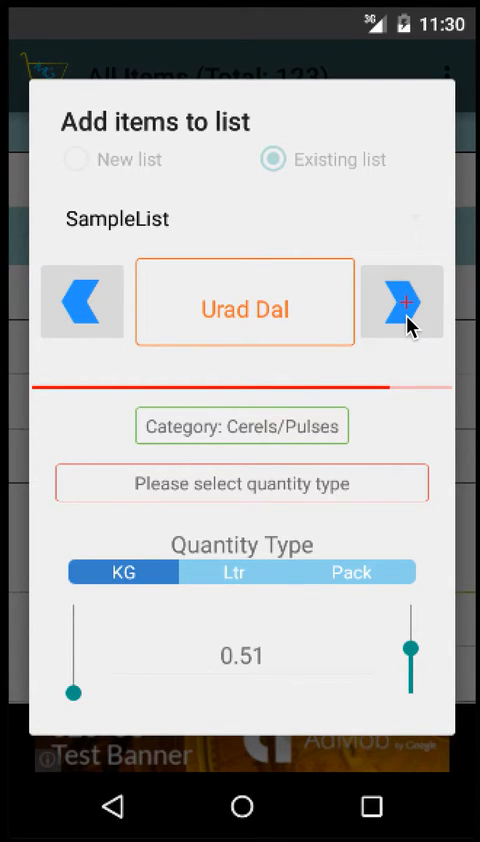
left_click(404, 300)
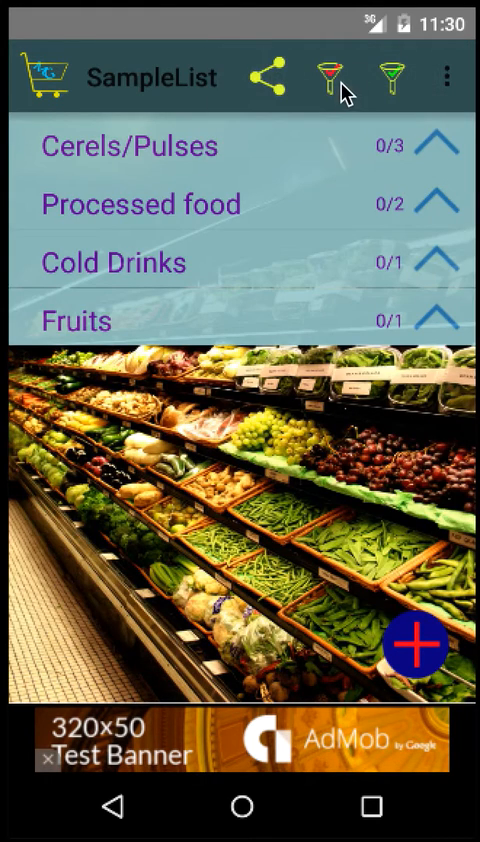
mouse_move(180, 416)
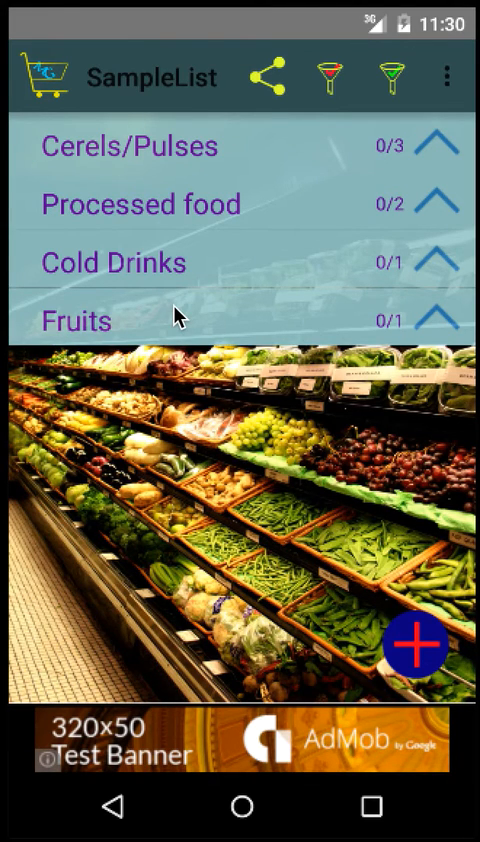
mouse_move(448, 96)
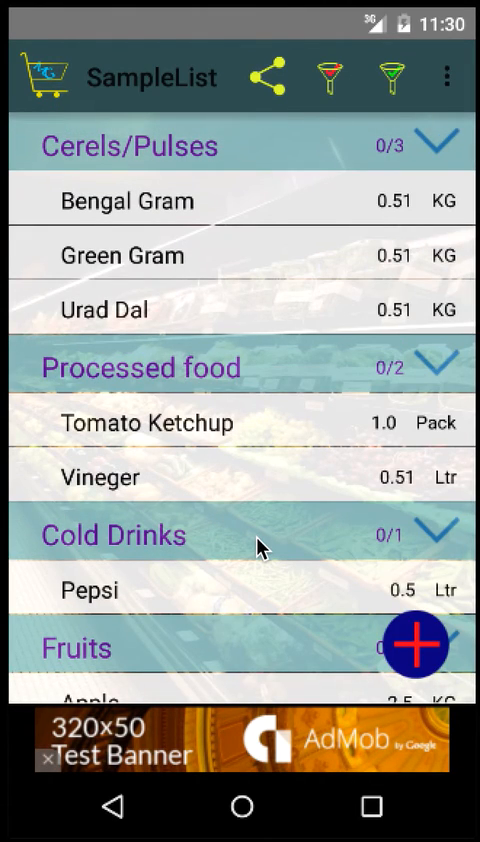
mouse_move(76, 108)
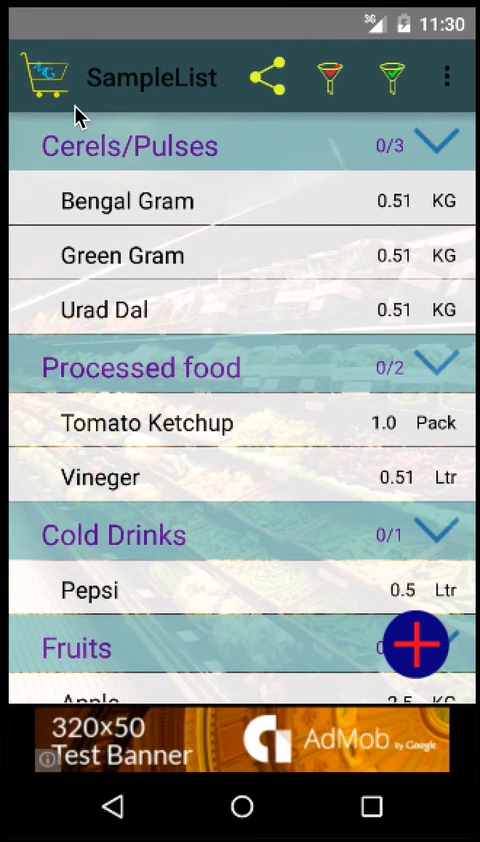
mouse_move(138, 796)
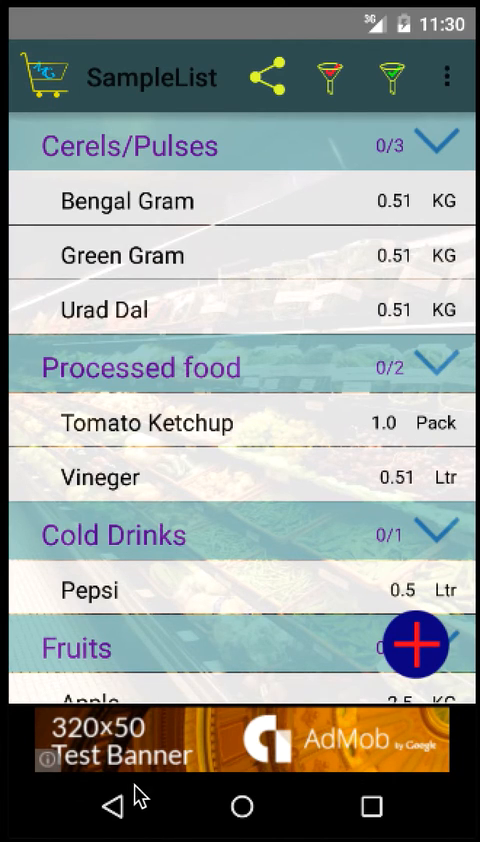
mouse_move(118, 790)
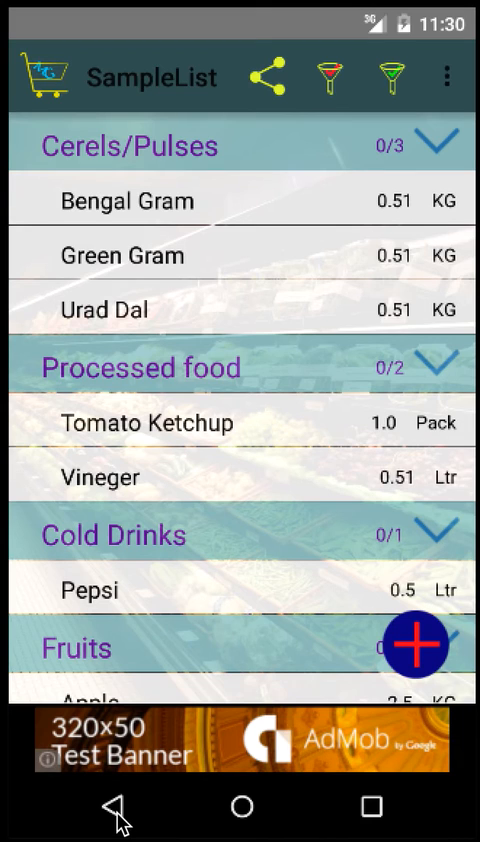